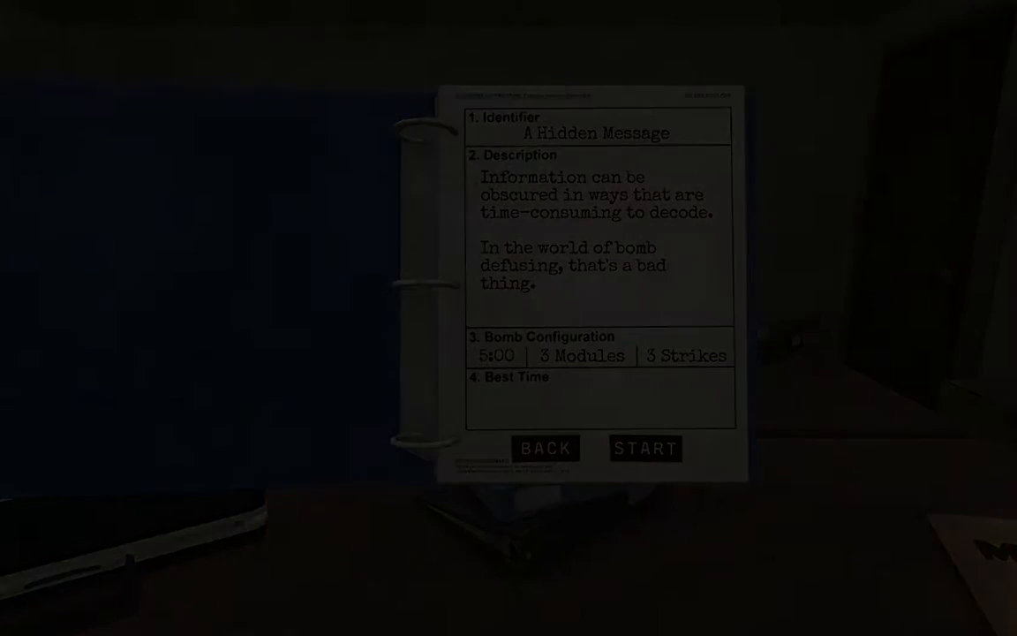
{"action": "left_click", "coordinate": [645, 449]}
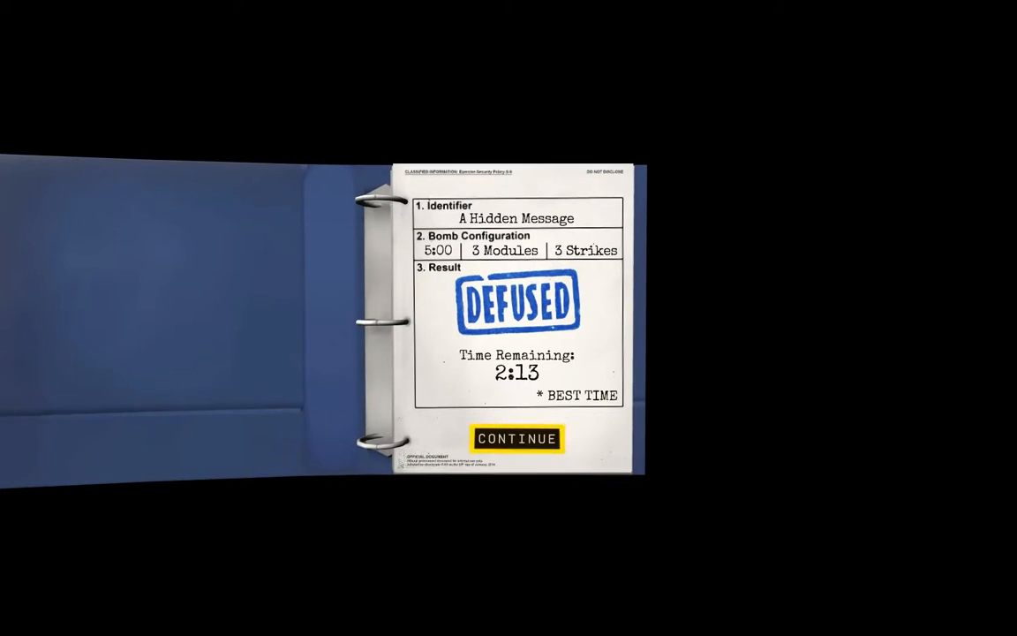
Step: Leave the results page and open the Bombs binder on the office desk
{"action": "left_click", "coordinate": [516, 438]}
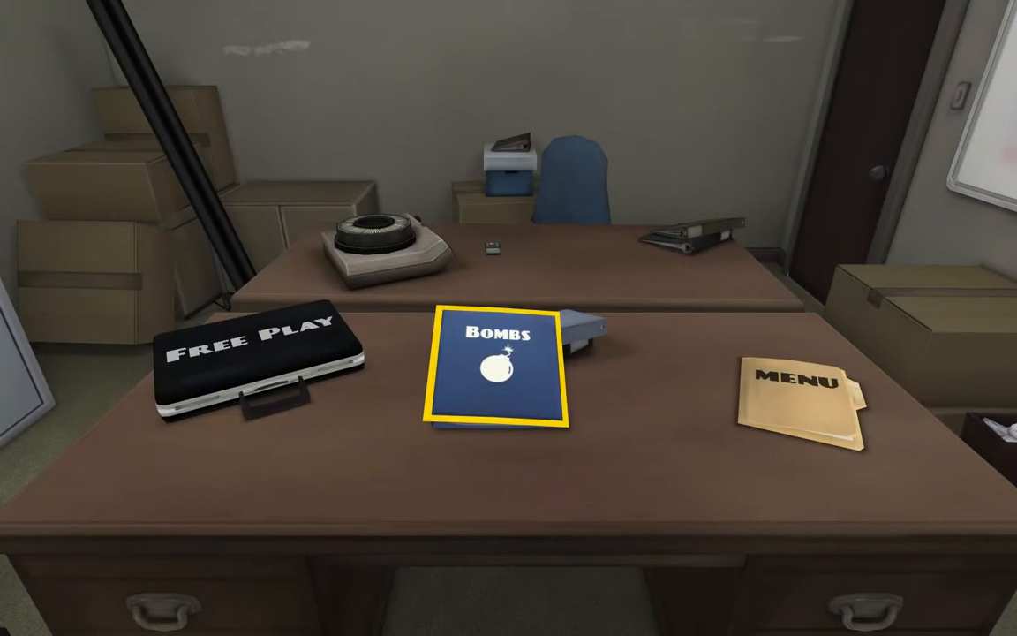
{"action": "left_click", "coordinate": [495, 371]}
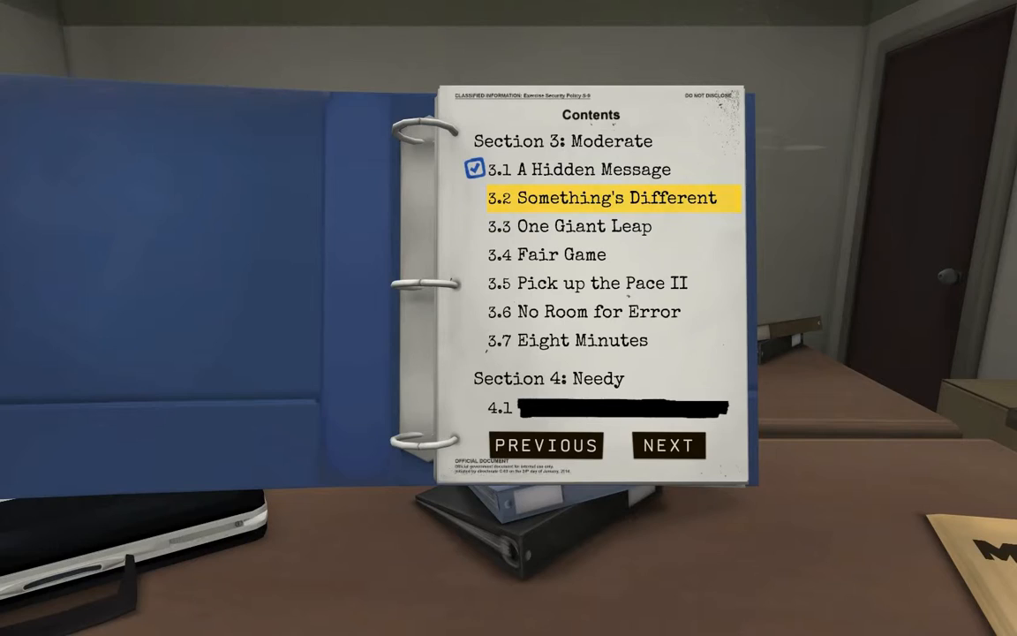
Step: Select 3.2 Something's Different (5:00, 3 modules, 3 strikes) and start the bomb
{"action": "left_click", "coordinate": [612, 197]}
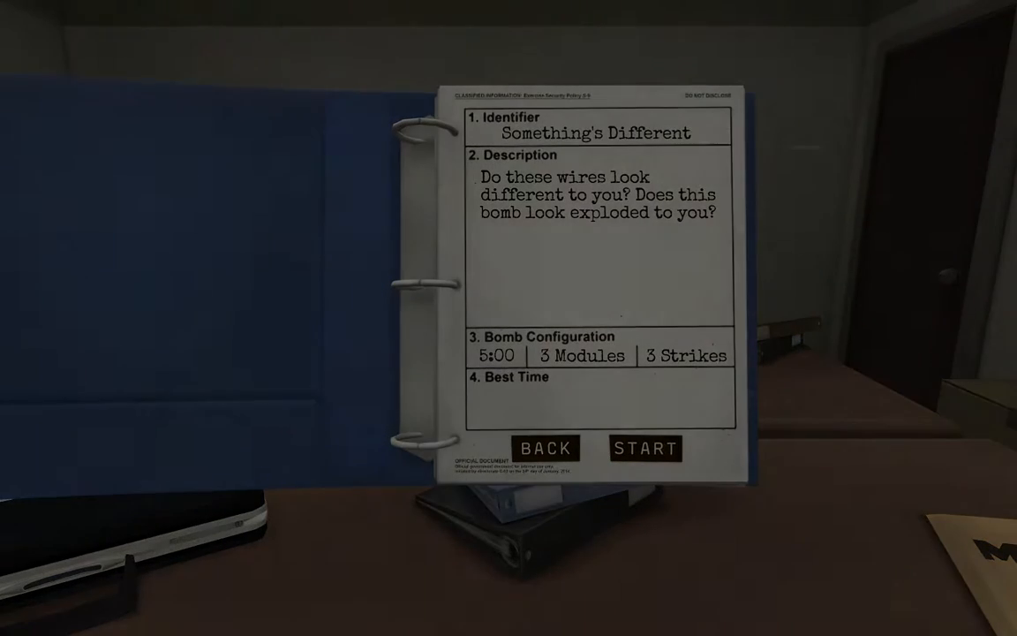
{"action": "left_click", "coordinate": [647, 448]}
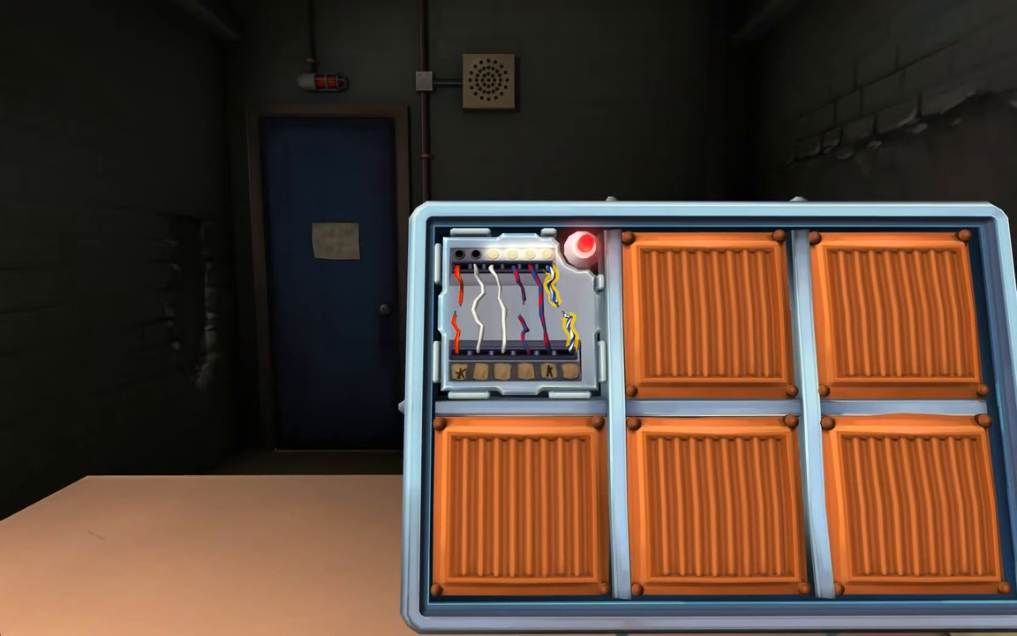
Step: Cut the next wire on the multicoloured LED-and-star wire module
{"action": "left_click", "coordinate": [581, 254]}
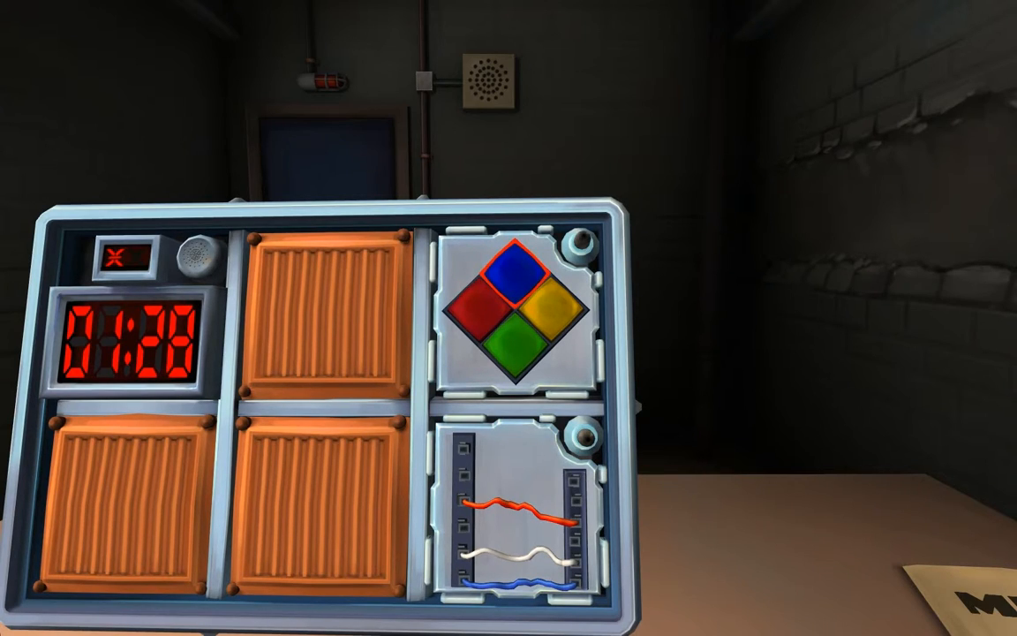
Step: Enter the next two colours of the Simon Says sequence on the bomb's back
{"action": "left_click", "coordinate": [551, 318]}
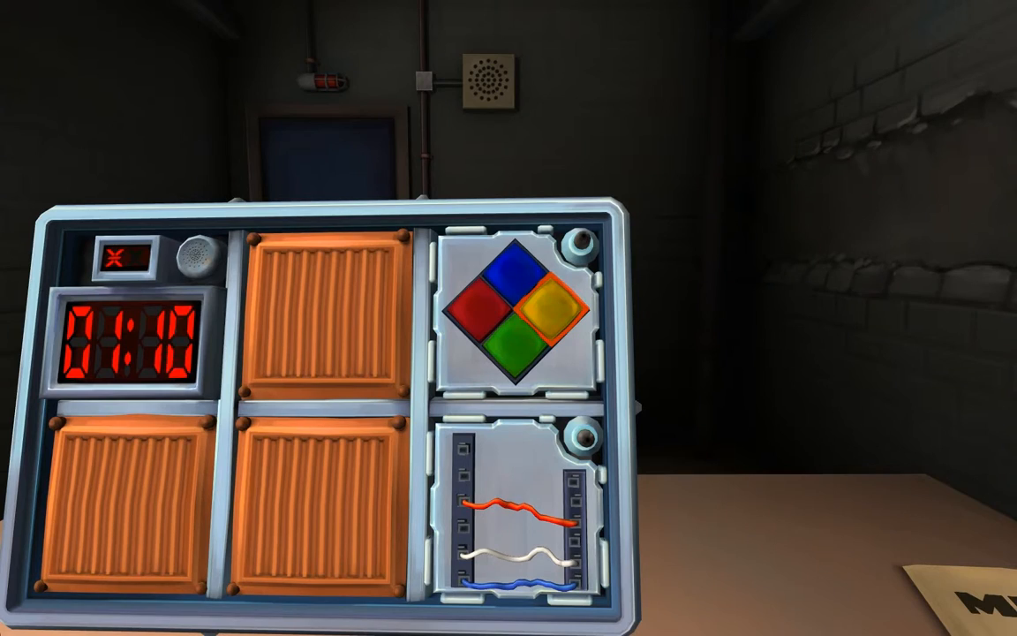
{"action": "left_click", "coordinate": [554, 310]}
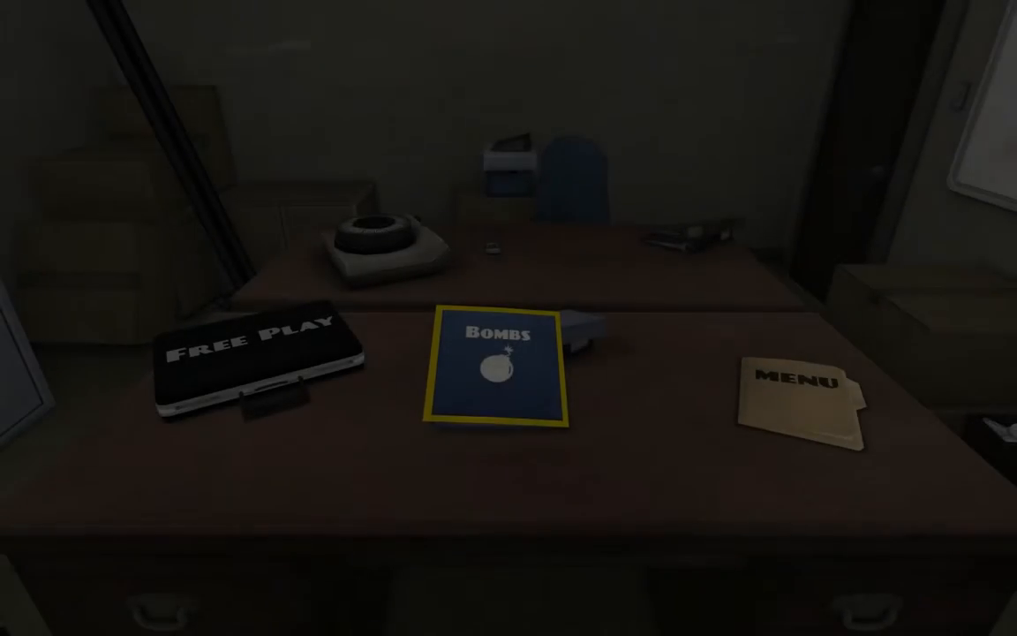
Step: Open the blue Bombs binder to its Section 3 contents
{"action": "left_click", "coordinate": [498, 371]}
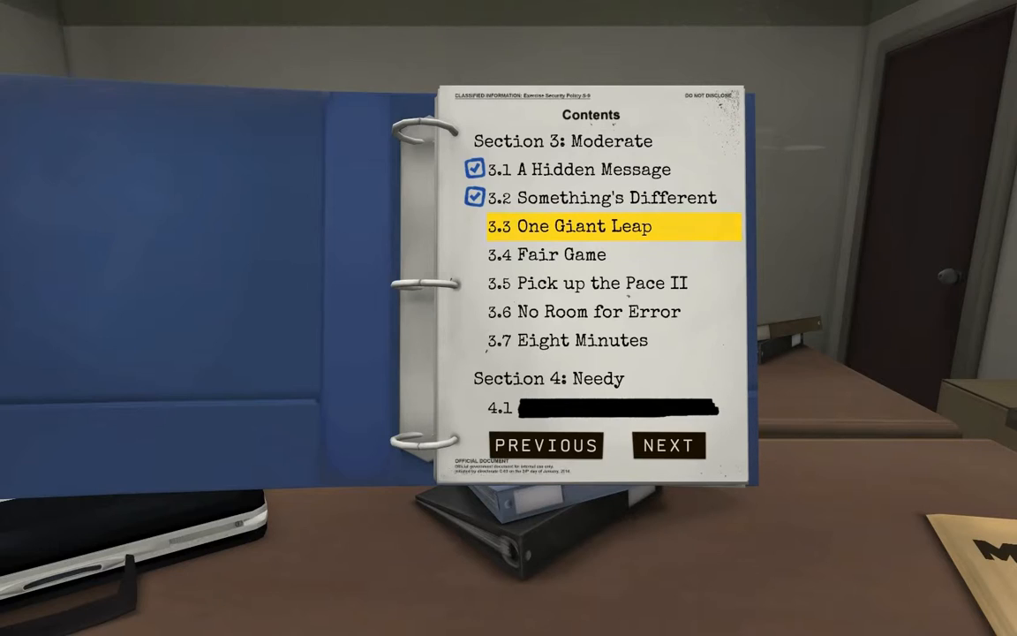
Step: Open the 3.3 One Giant Leap mission page from the binder's contents
{"action": "left_click", "coordinate": [574, 227]}
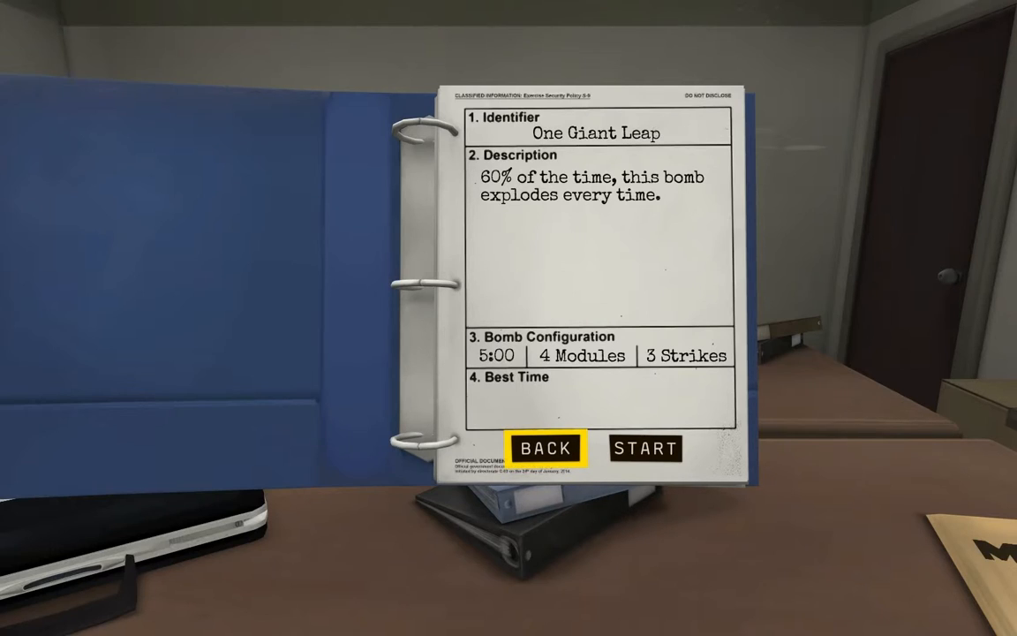
{"action": "mouse_move", "coordinate": [646, 447]}
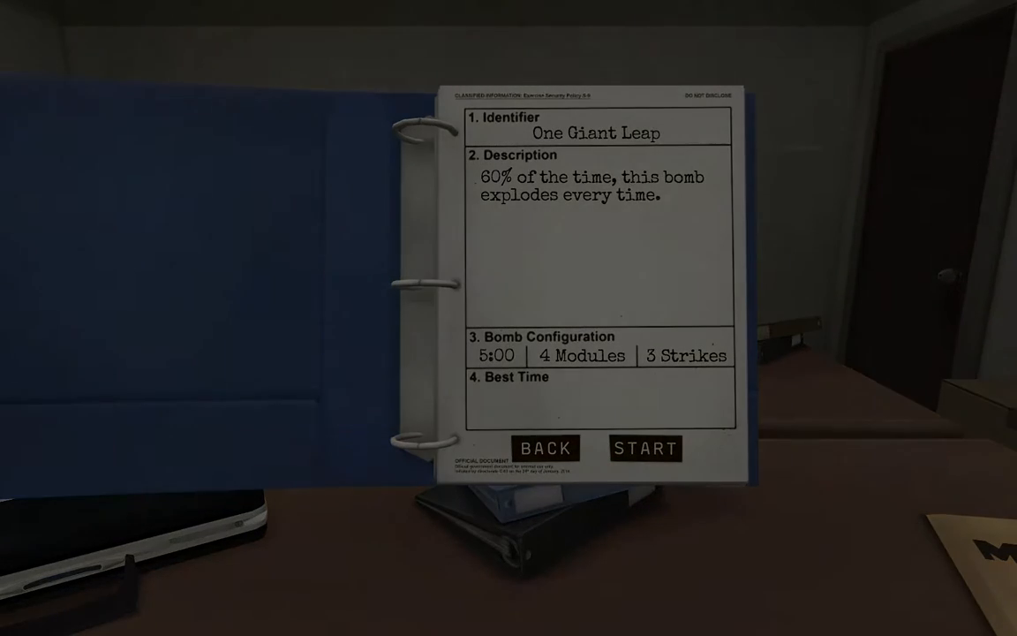
Step: Start One Giant Leap and turn to the wire-sequence and ZFQCQ password modules
{"action": "left_click", "coordinate": [648, 448]}
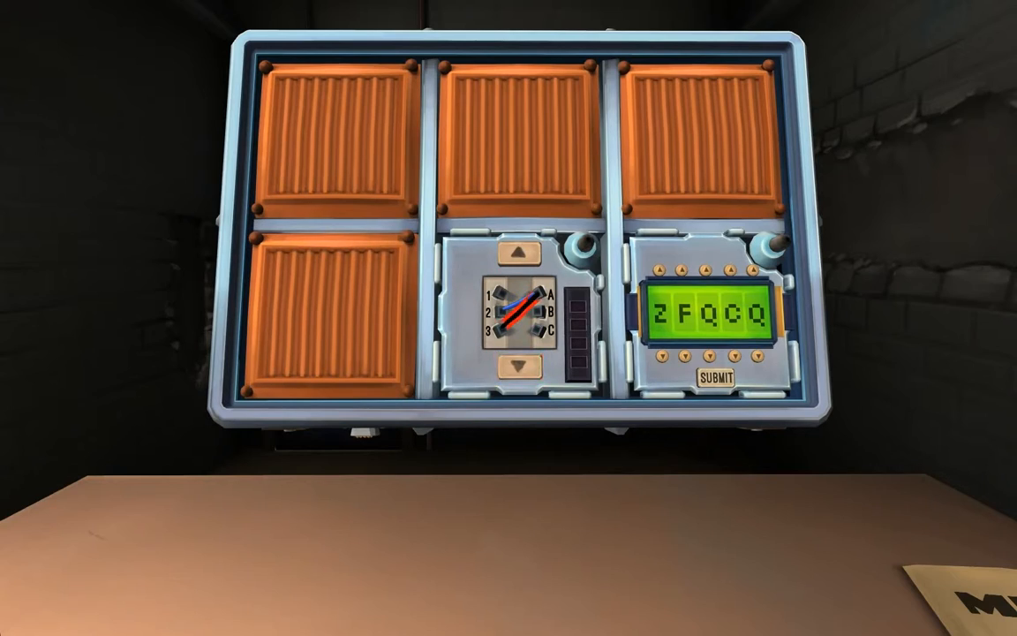
Step: Cut the red wire in the wire sequence module's first panel
{"action": "left_click", "coordinate": [522, 255]}
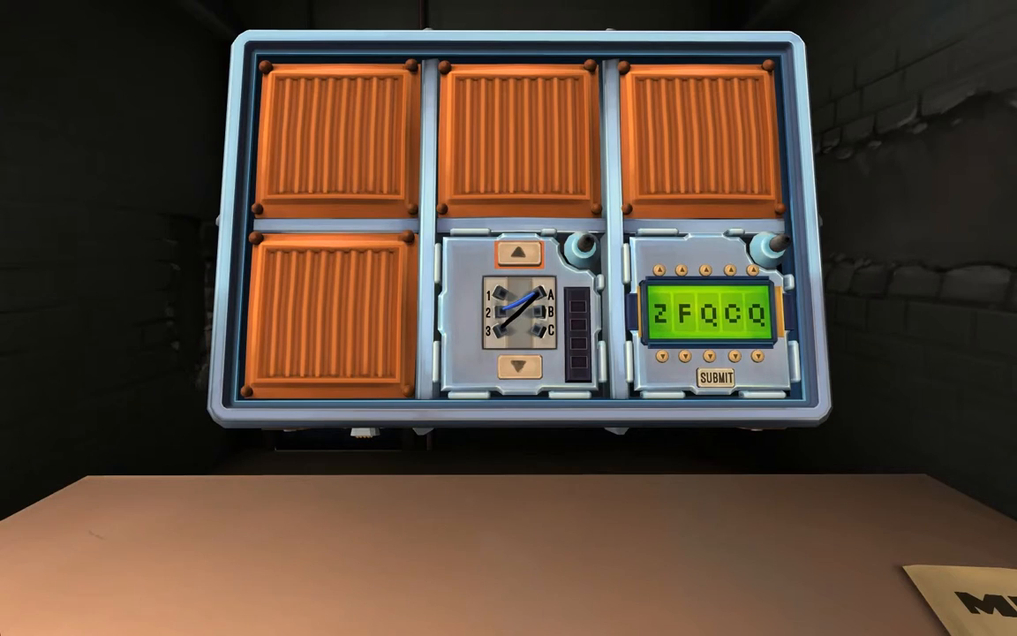
{"action": "left_click", "coordinate": [518, 255]}
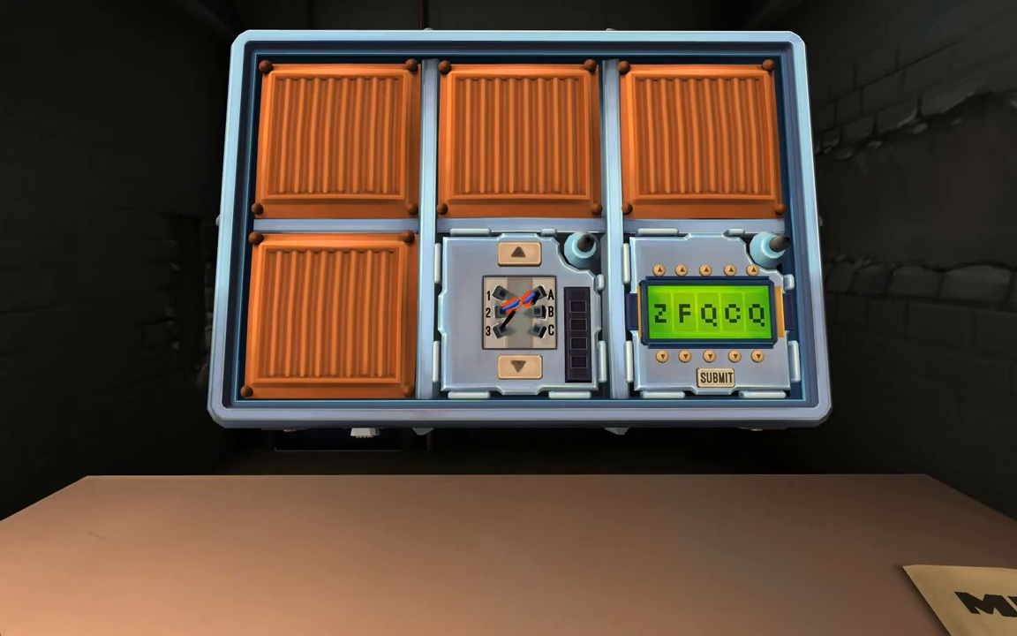
Step: Advance to wires 4–6, cut a red wire, then advance again, earning a strike
{"action": "left_click", "coordinate": [521, 361]}
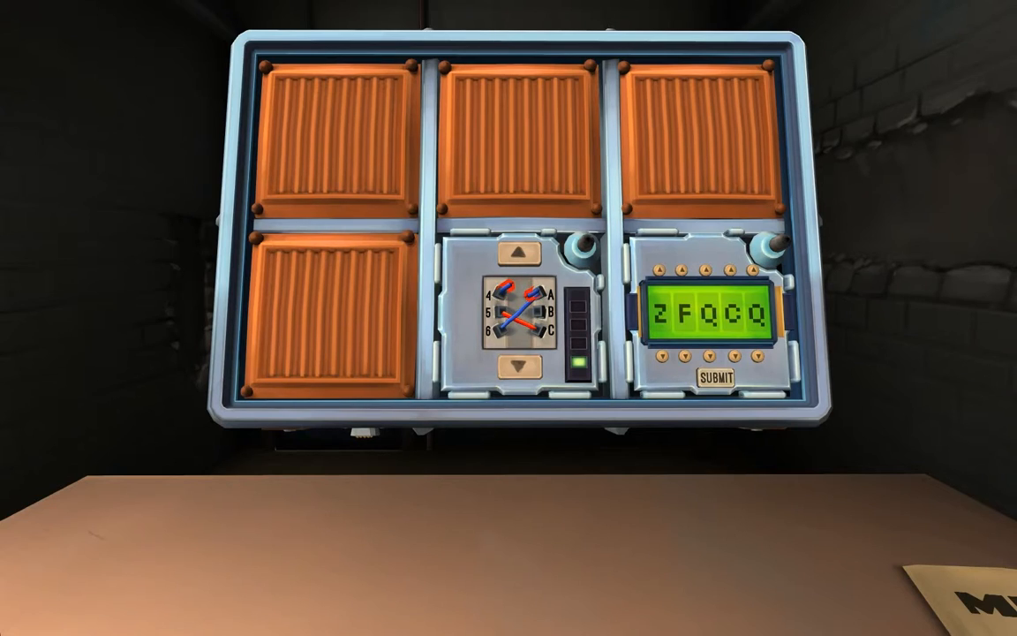
{"action": "left_click", "coordinate": [521, 365]}
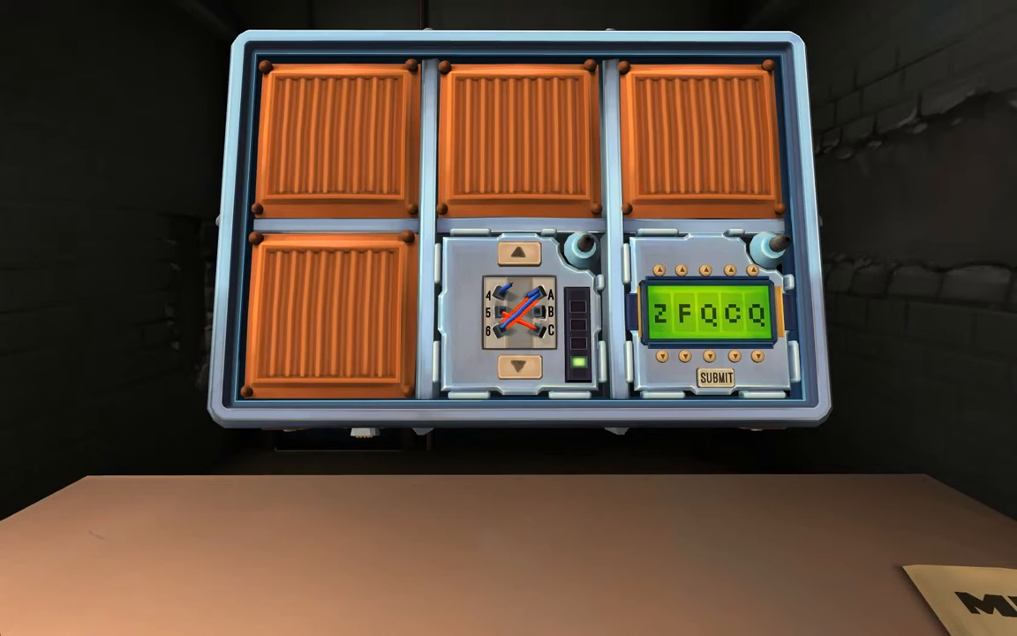
{"action": "left_click", "coordinate": [521, 364]}
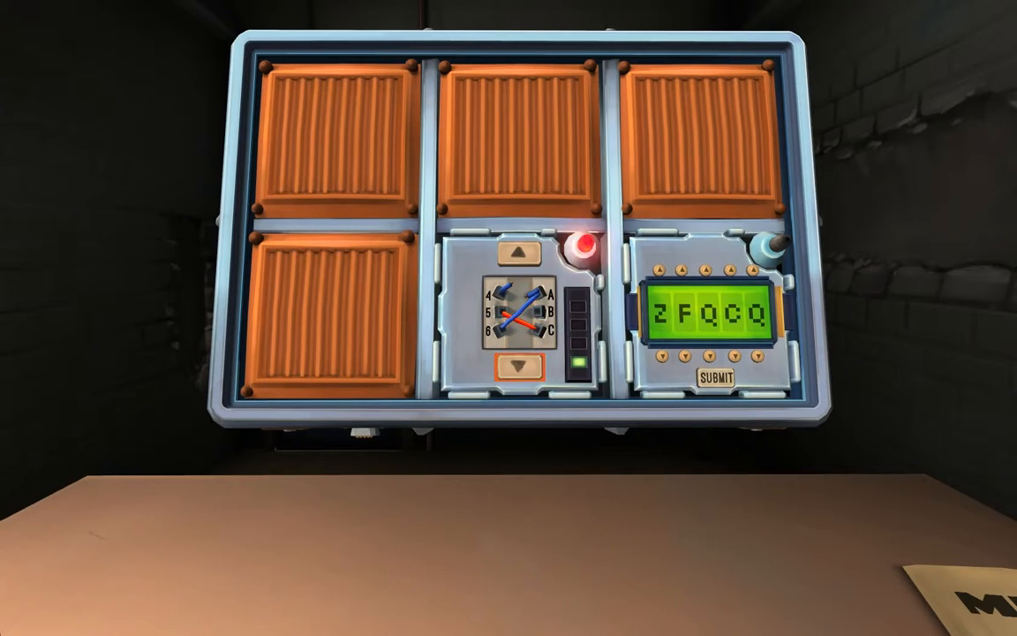